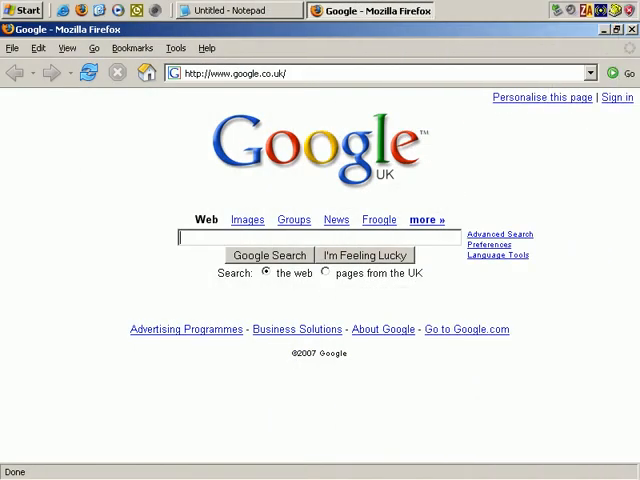
mouse_move(470, 168)
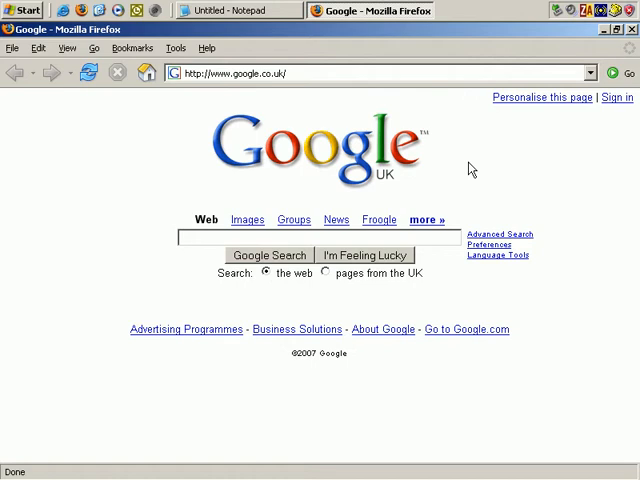
mouse_move(427, 204)
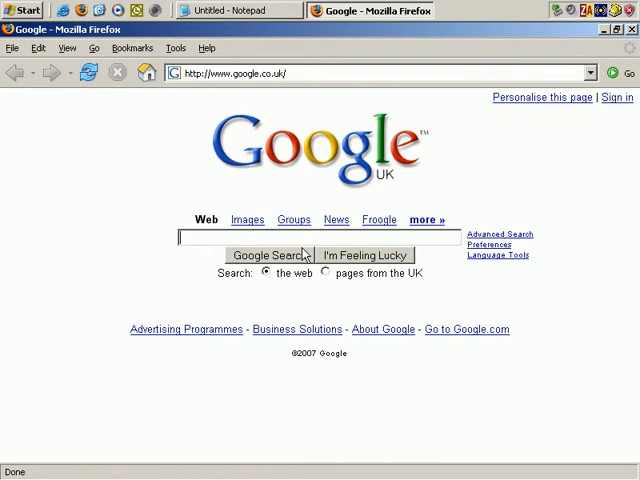
Enter 'lexmark printer' in the google.co.uk search box without submitting
type("lexmark printer")
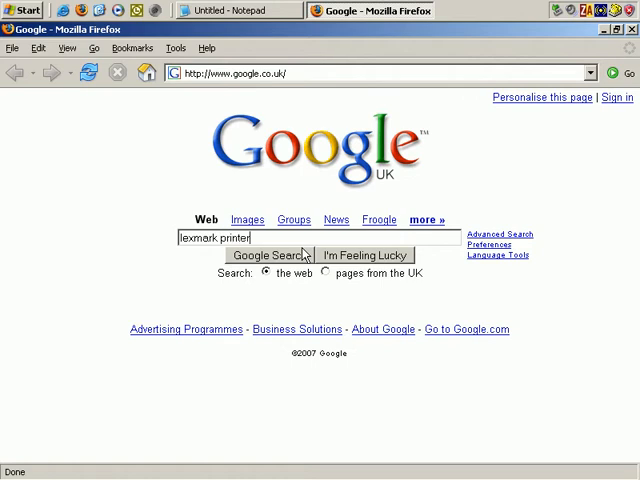
Run the 'lexmark printer' search and scroll through the results and Sponsored Links
left_click(265, 255)
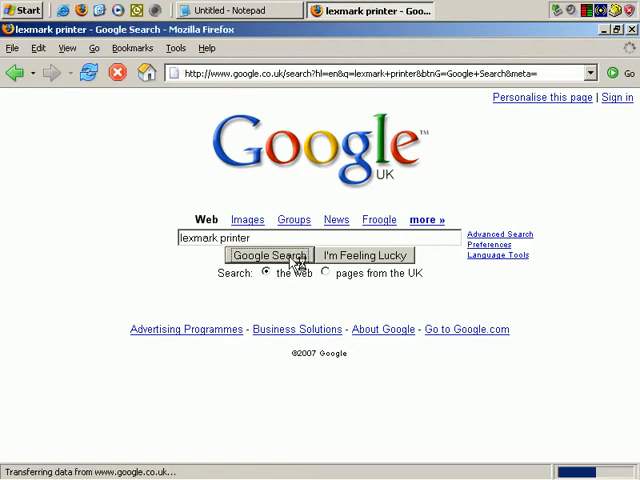
left_click(267, 255)
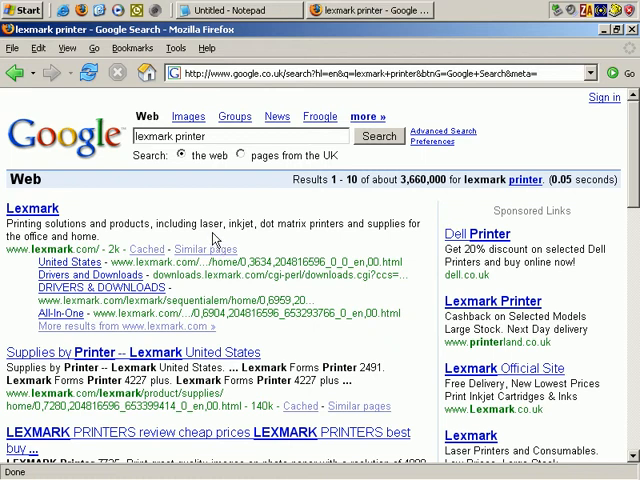
scroll("down", 3)
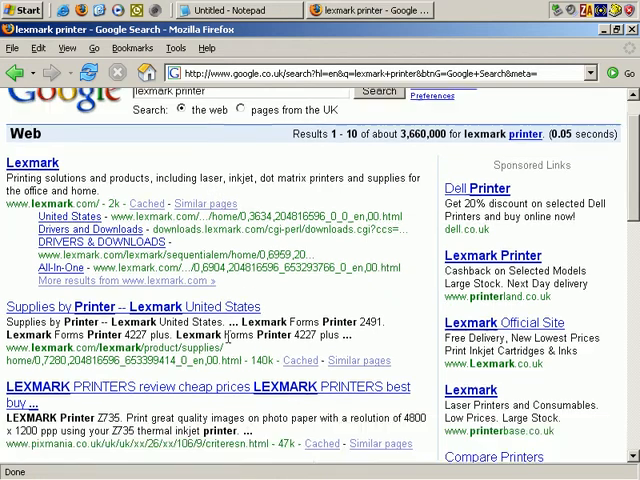
scroll("down", 3)
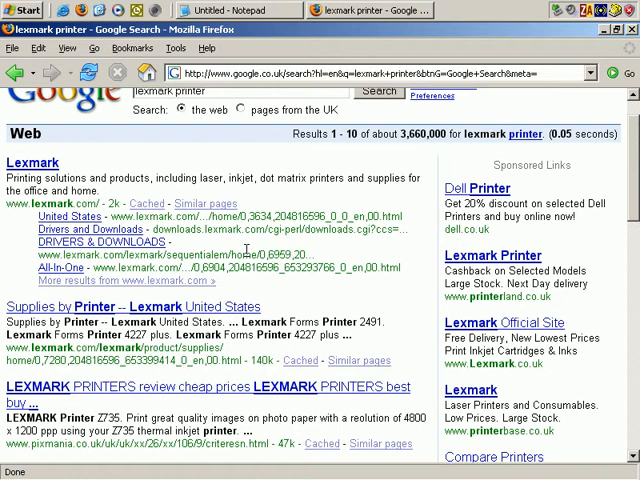
mouse_move(244, 250)
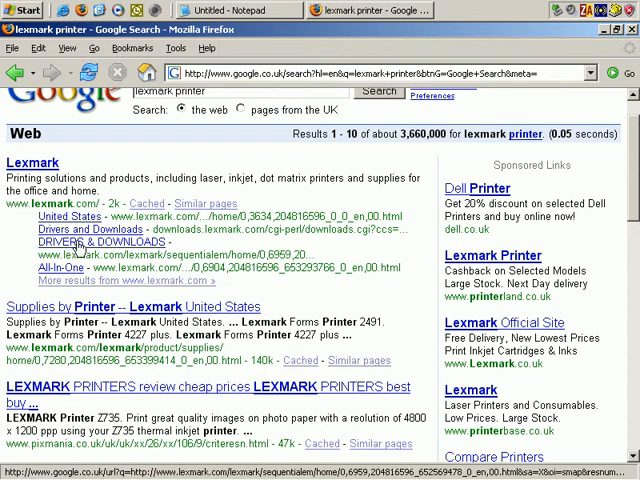
scroll("down", 3)
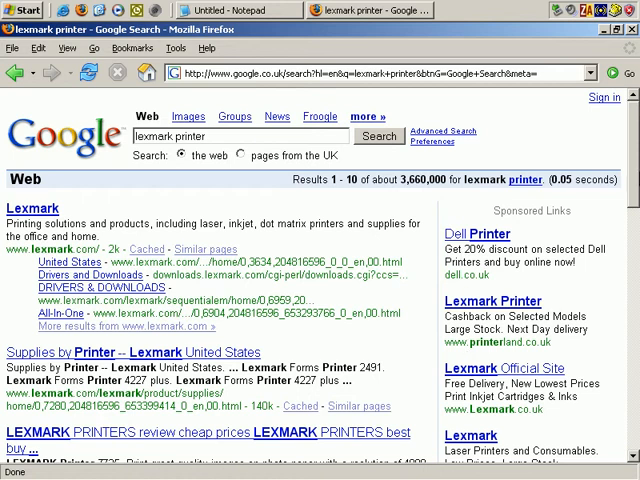
scroll("down", 3)
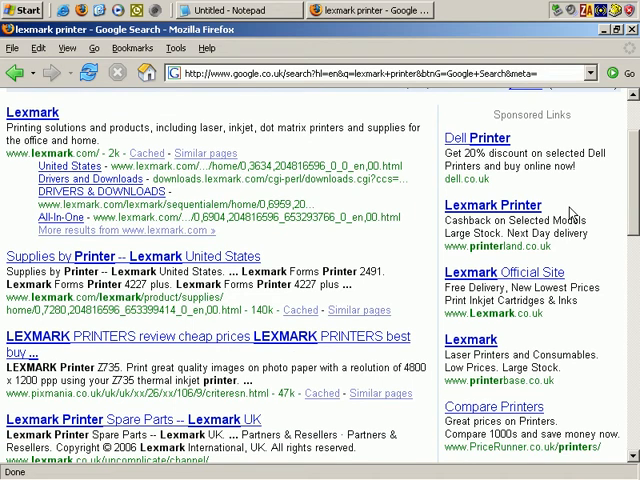
mouse_move(567, 207)
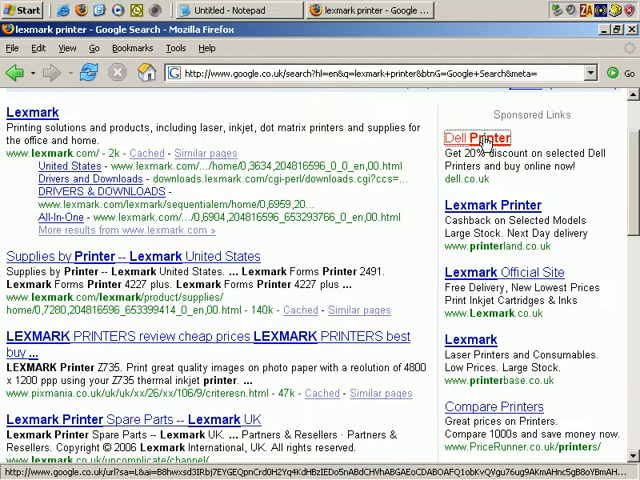
left_click(481, 138)
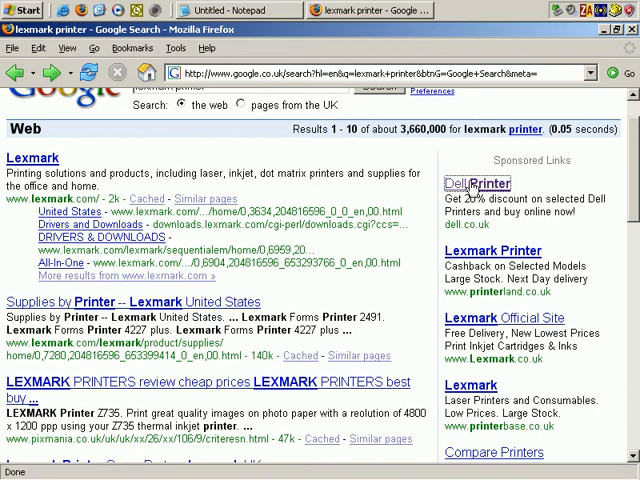
Scroll the reloaded results to show the Dell and Lexmark ads above the listings
scroll("down", 3)
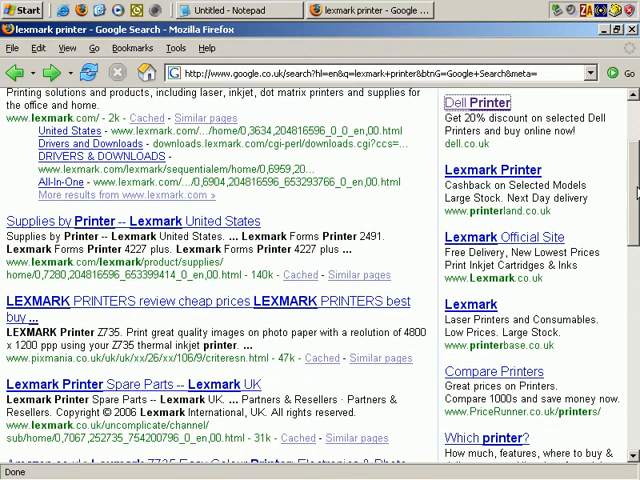
scroll("up", 3)
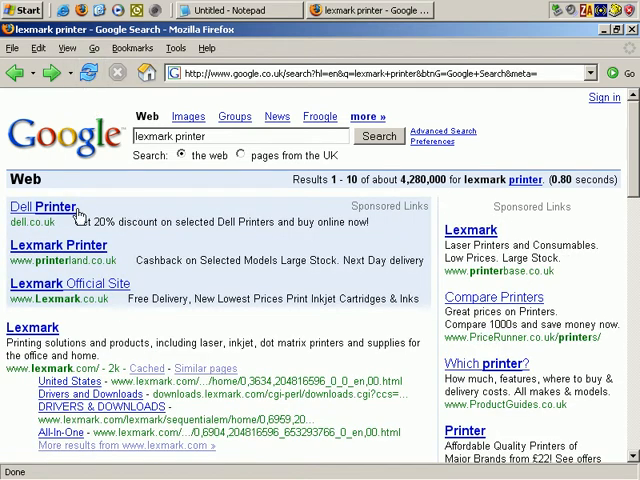
mouse_move(348, 222)
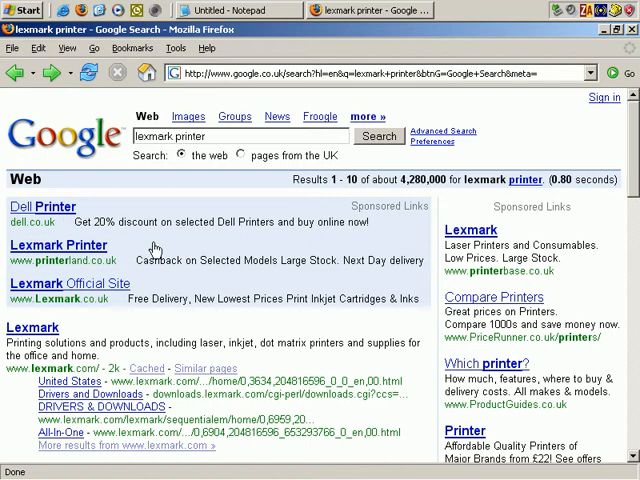
mouse_move(62, 214)
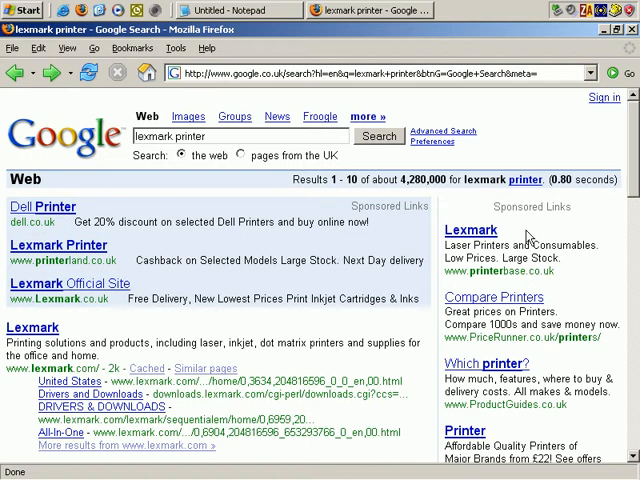
mouse_move(258, 248)
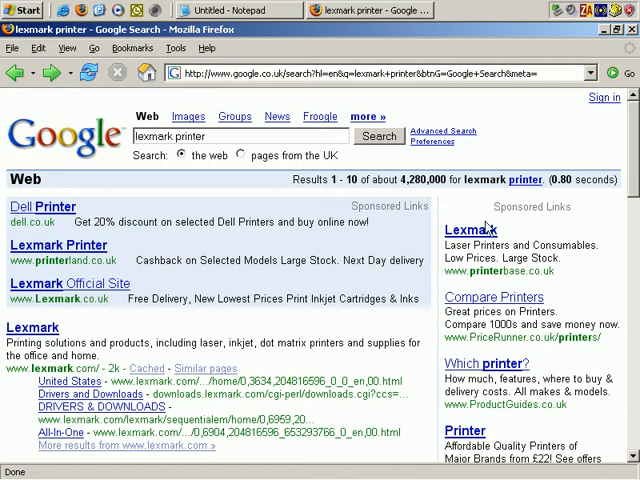
mouse_move(481, 303)
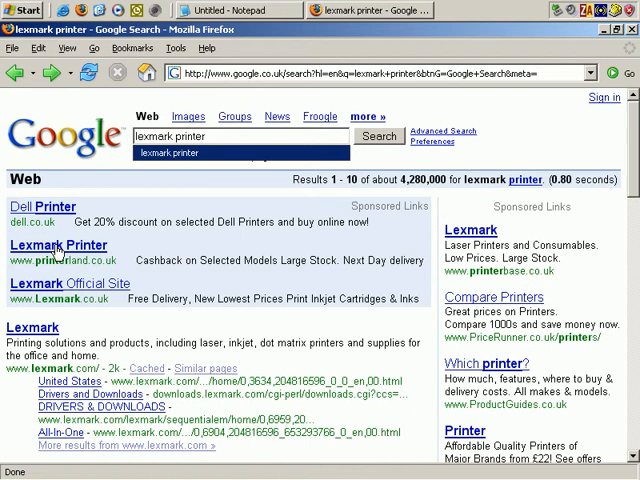
mouse_move(125, 287)
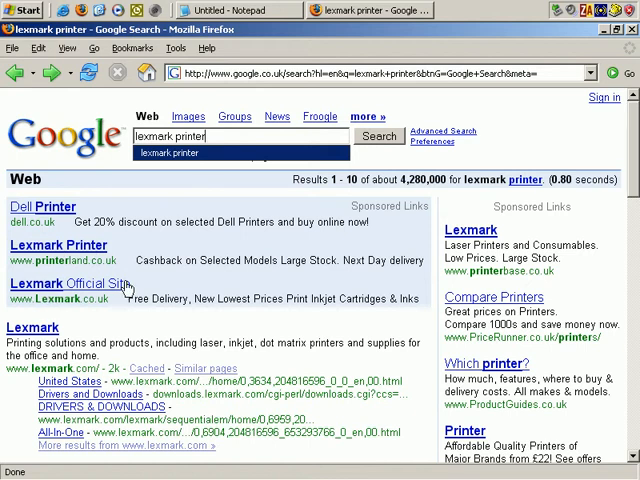
mouse_move(122, 287)
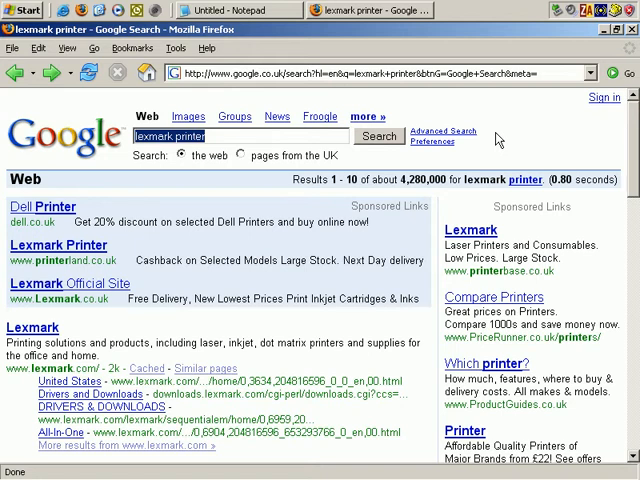
Search Google for 'dyson hoover', showing about 2,070,000 results with Dyson ads
type("dyson hoover")
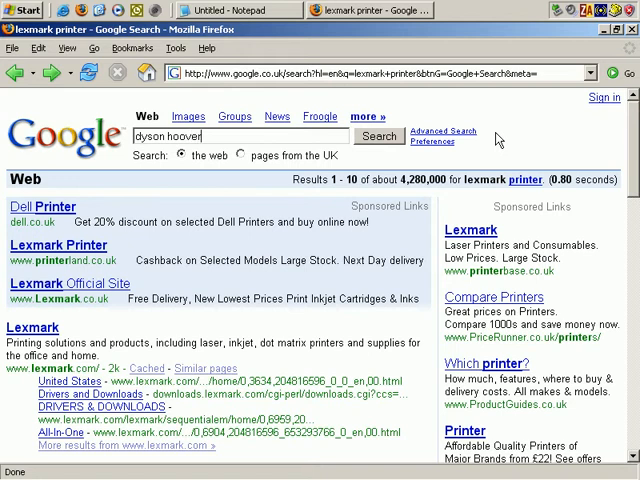
left_click(378, 136)
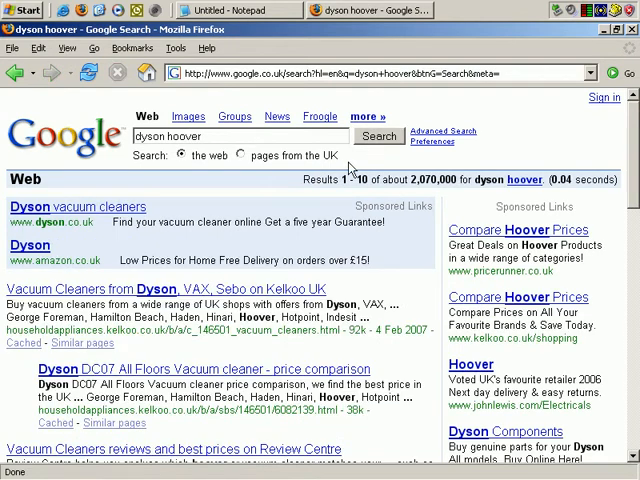
mouse_move(72, 231)
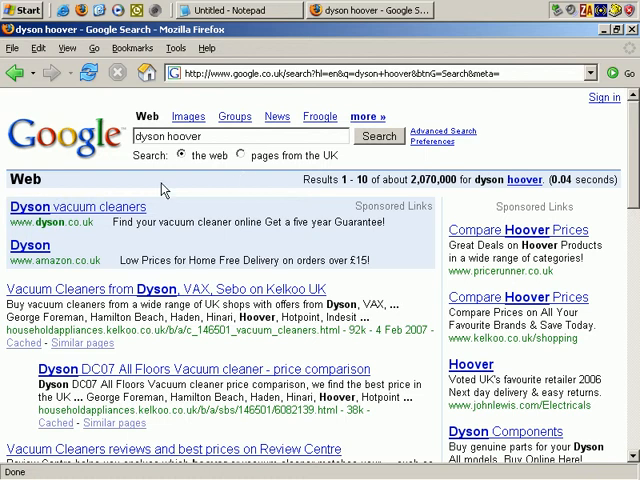
mouse_move(256, 231)
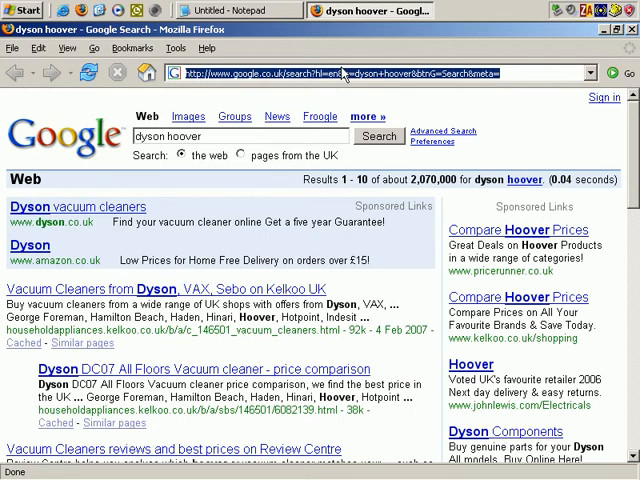
Go to the Gmail address and sign in to the Google Mail account
type("www.google.com/accounts/ServiceLogin?service=mail&passive=true&rm=false&continue=h")
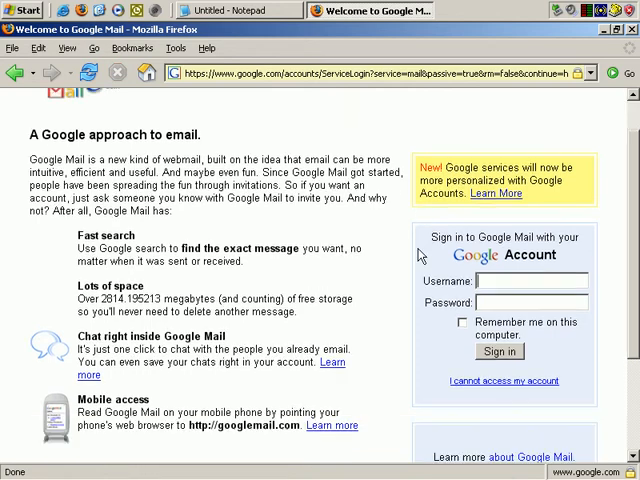
left_click(532, 281)
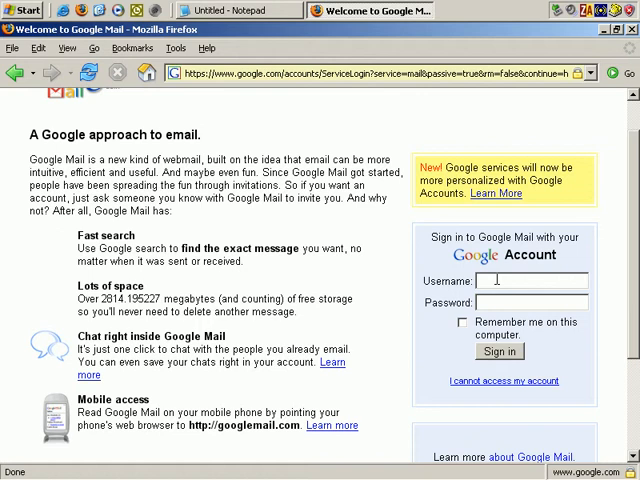
left_click(499, 351)
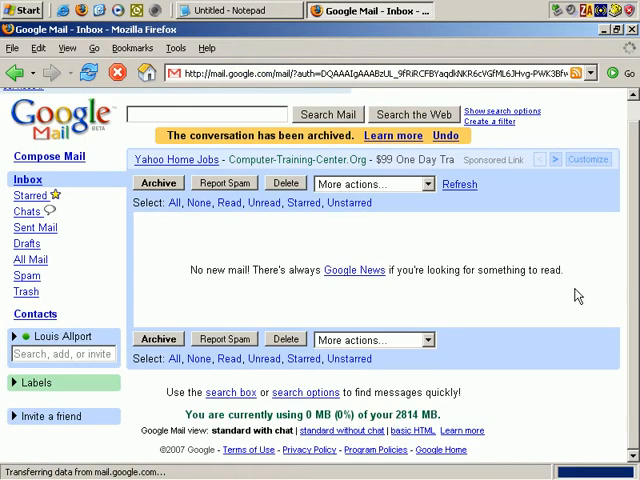
mouse_move(363, 228)
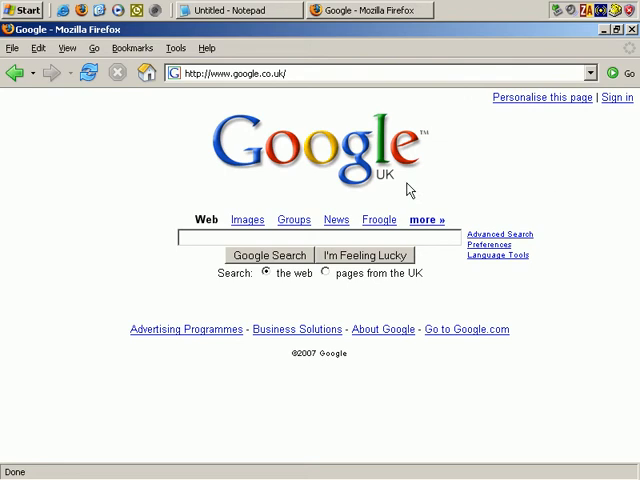
mouse_move(300, 178)
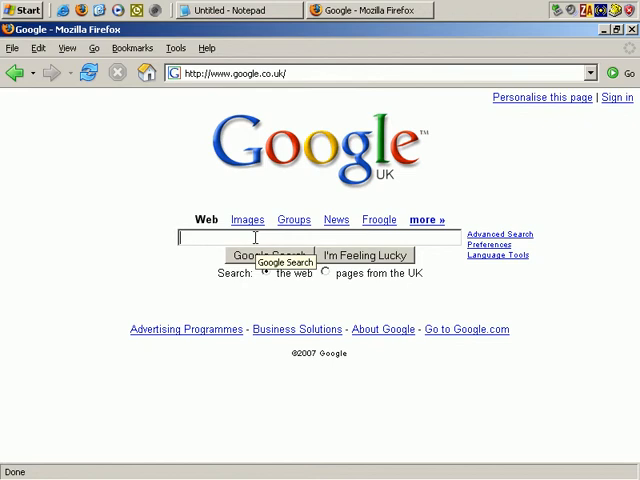
Search google.co.uk for 'lexmark printer', returning about 4,280,000 results
type("lexmark")
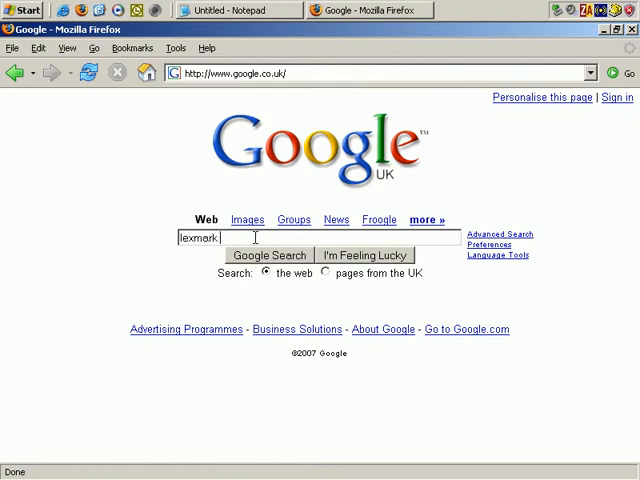
left_click(265, 255)
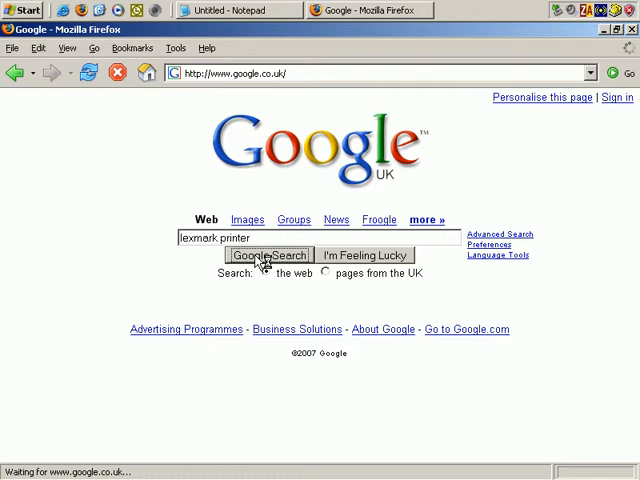
left_click(266, 255)
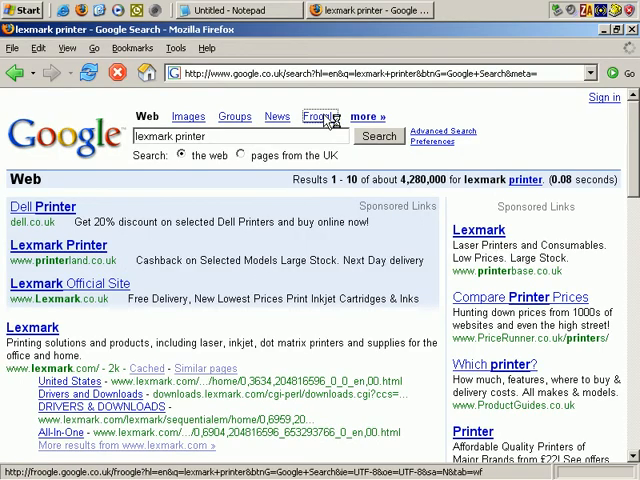
Repeat the lexmark printer search on Froogle to see products and prices
left_click(320, 116)
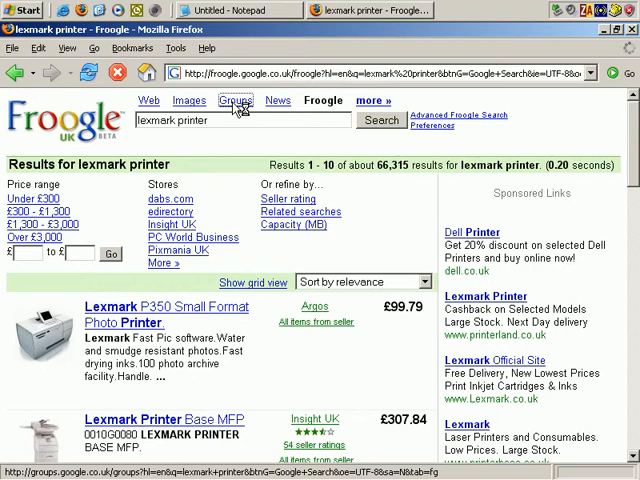
Switch the lexmark printer search to Google Groups discussion results
left_click(235, 101)
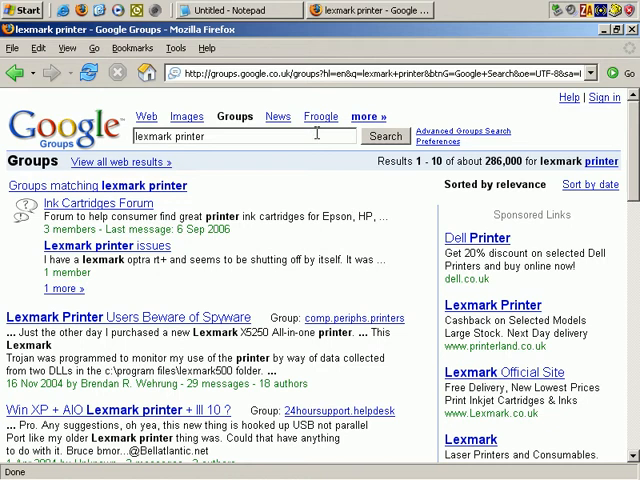
mouse_move(278, 116)
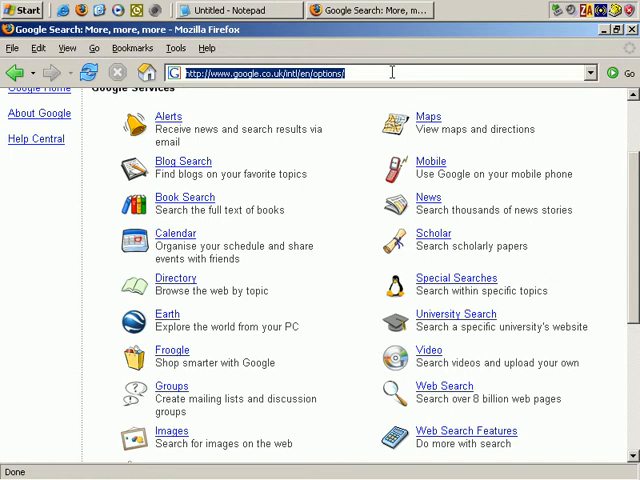
Go to ask.com and search for 'lexmark printer'
type("ask.com/?o=312")
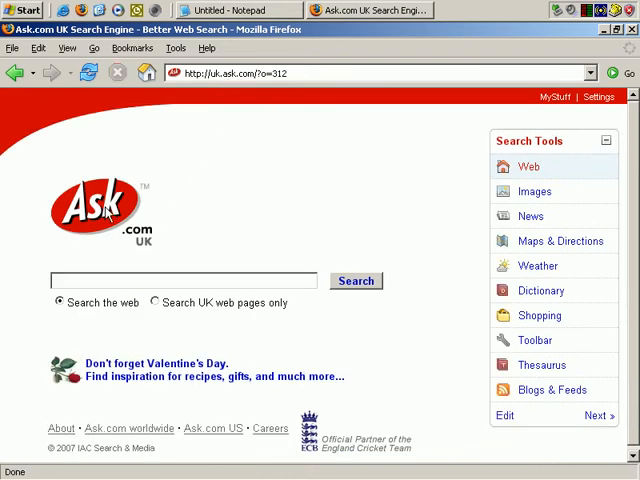
left_click(185, 280)
type("lexmark printer")
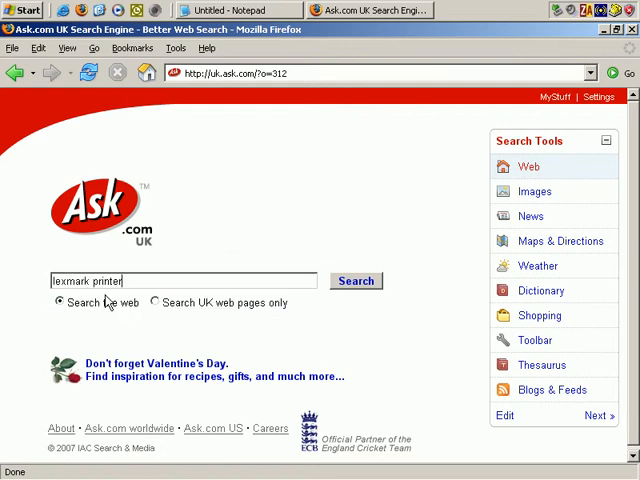
left_click(356, 281)
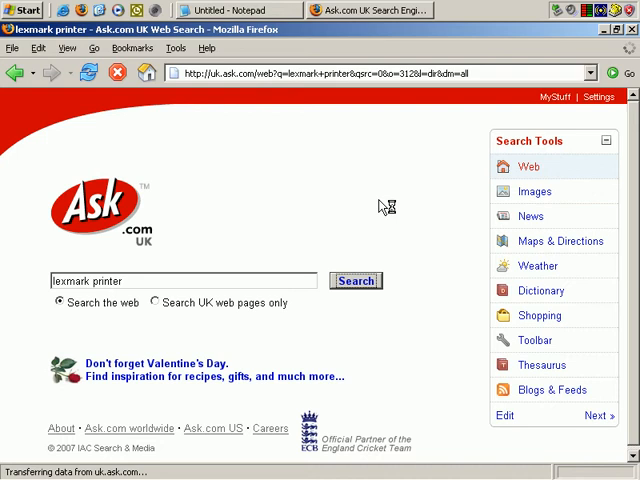
left_click(355, 280)
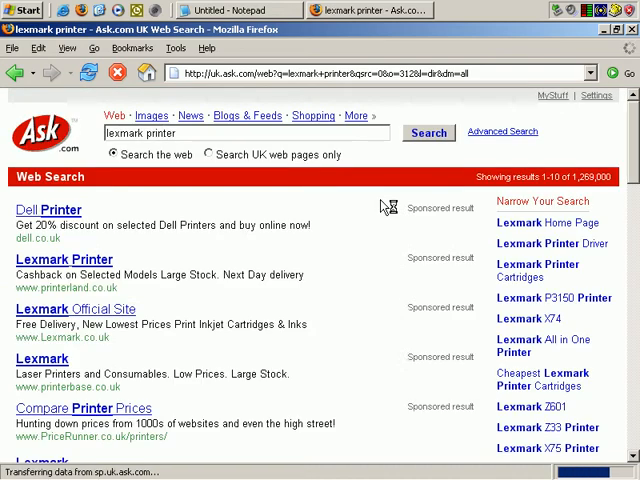
Scroll the results and open then dismiss the Dell Printer ad's context menu
scroll("down", 3)
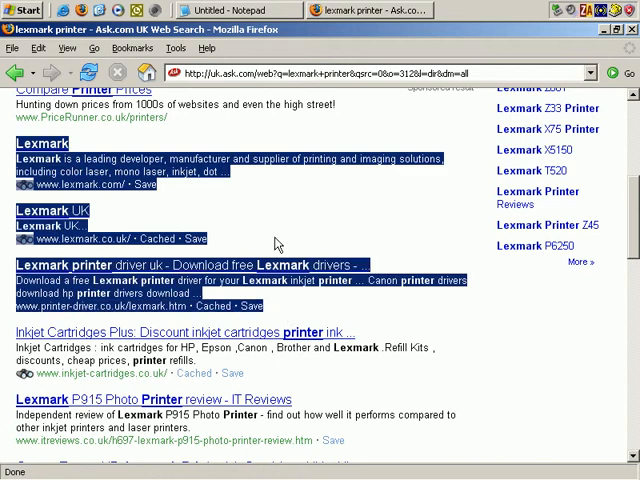
scroll("up", 3)
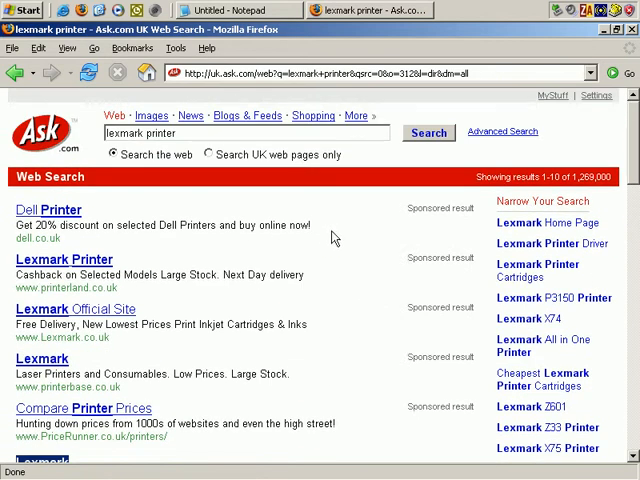
mouse_move(422, 219)
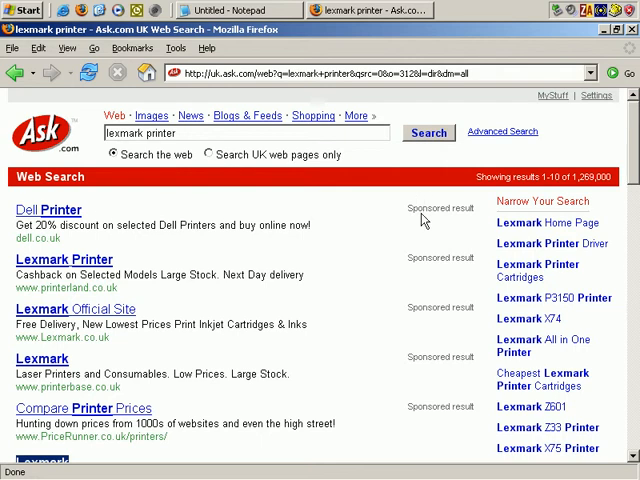
mouse_move(42, 198)
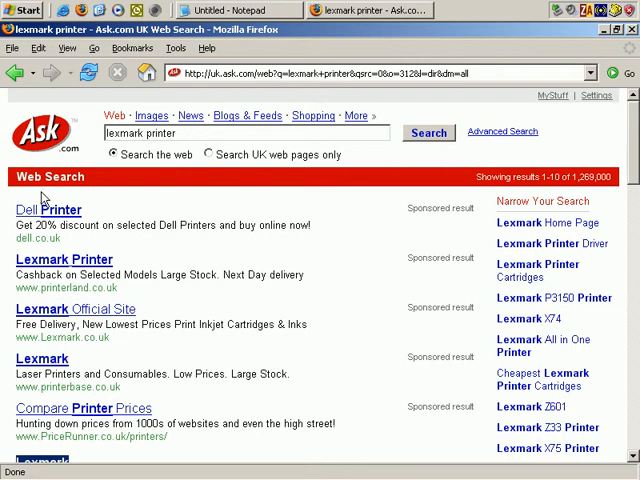
mouse_move(57, 217)
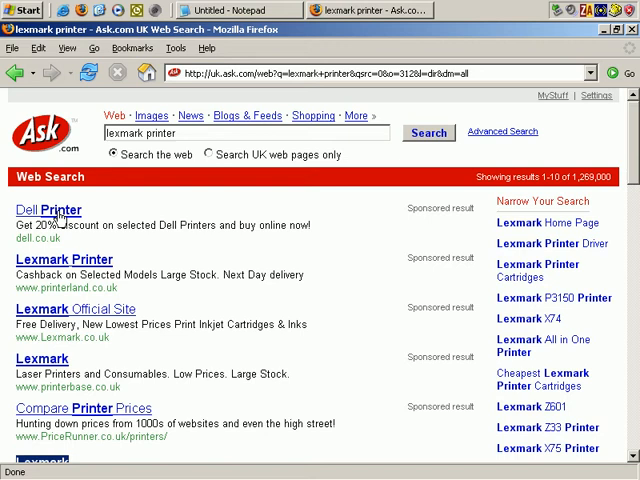
right_click(48, 210)
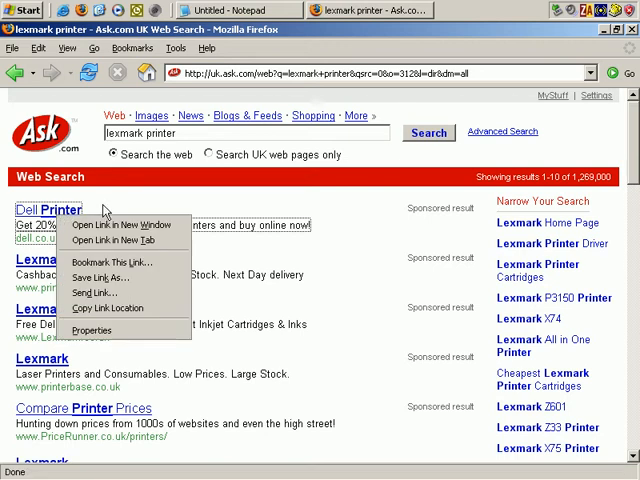
left_click(154, 199)
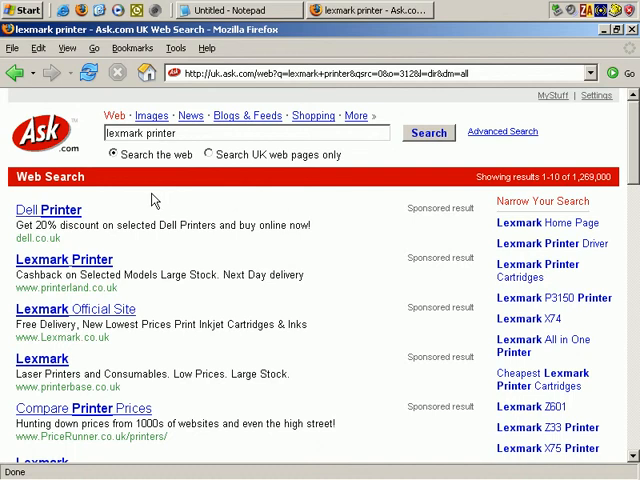
mouse_move(147, 204)
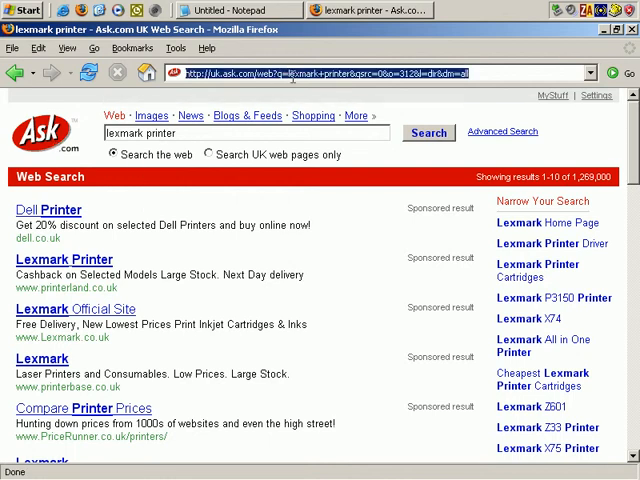
On Download.com, open Audio & Video Software, then the CD & DVD Burners category
type("download.com/")
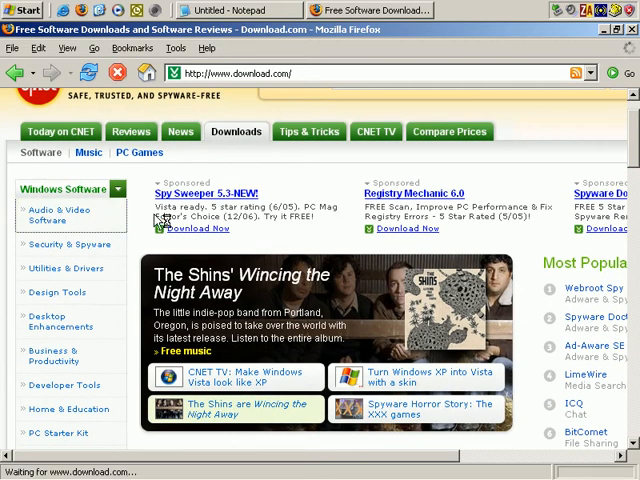
left_click(51, 215)
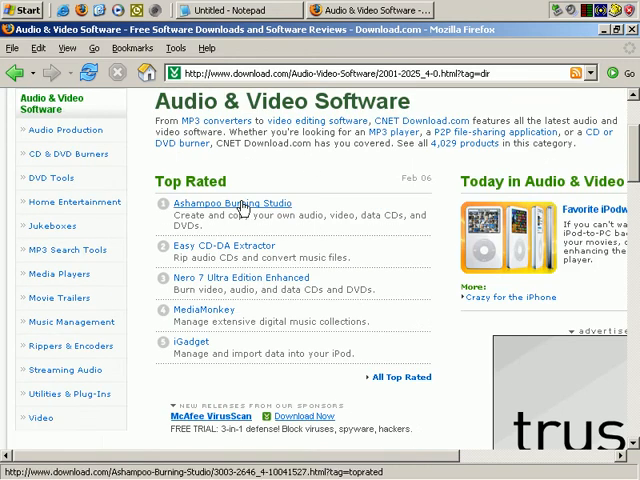
left_click(231, 203)
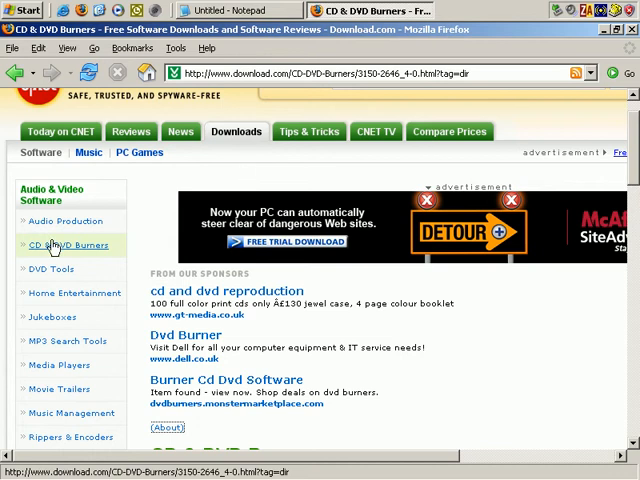
mouse_move(105, 252)
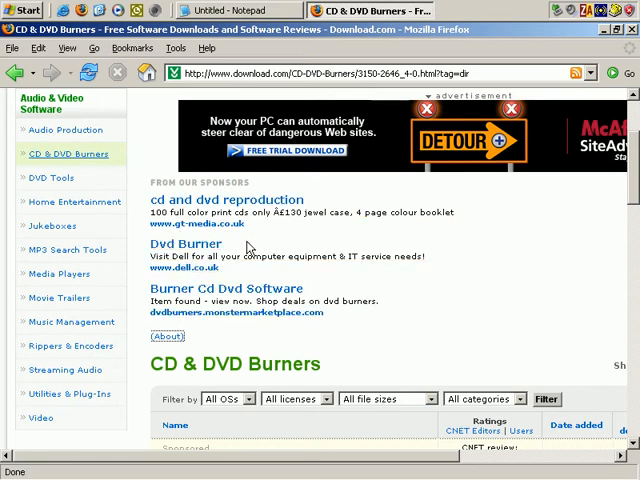
Scroll the CD & DVD Burners page down past the sponsored links to the category filters
scroll("down", 3)
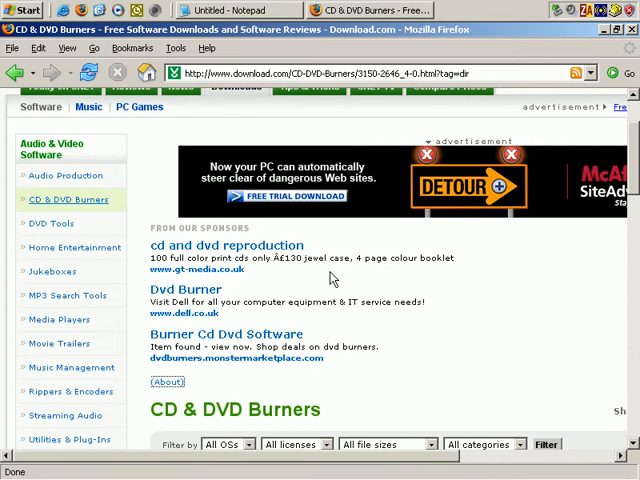
mouse_move(228, 246)
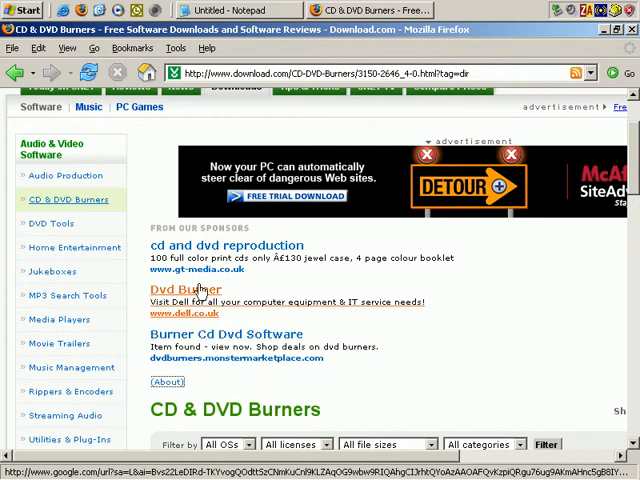
mouse_move(205, 245)
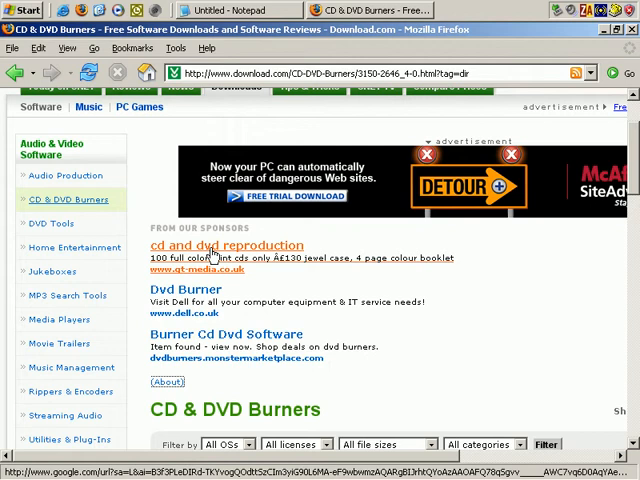
mouse_move(205, 255)
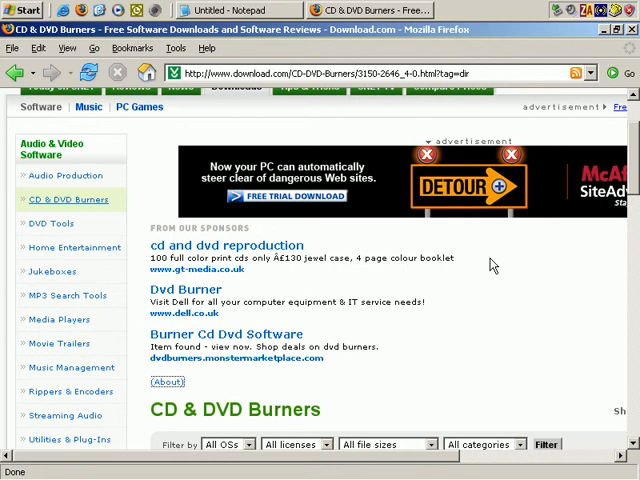
mouse_move(371, 33)
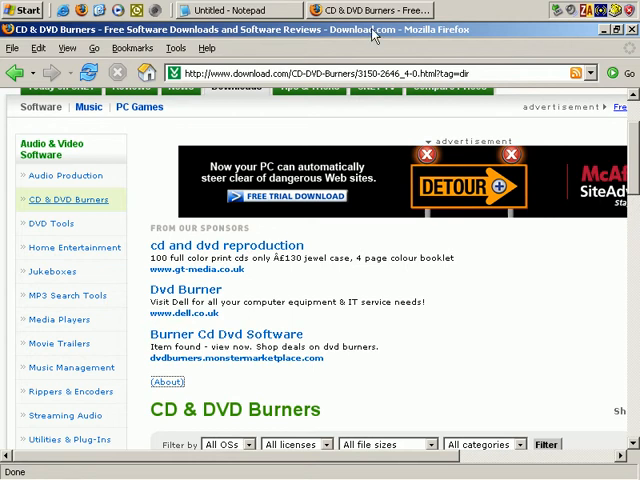
mouse_move(417, 118)
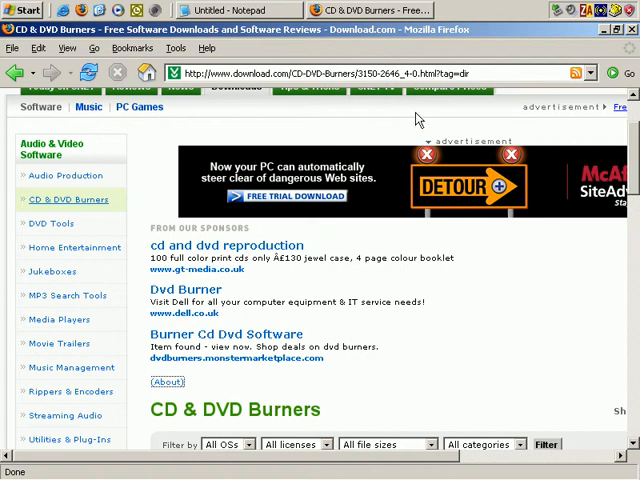
mouse_move(417, 118)
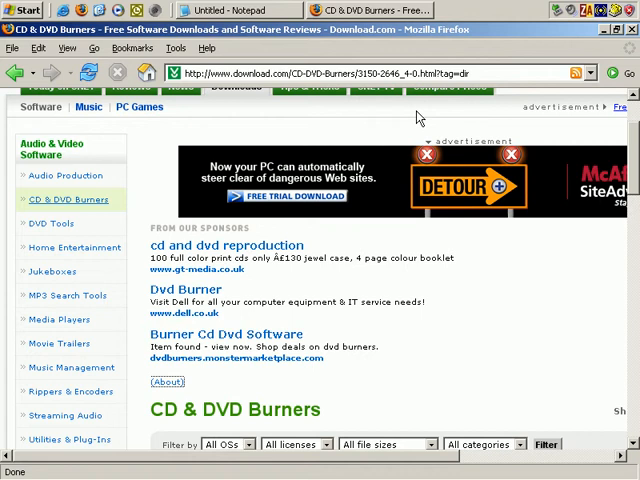
Enter 'as' in the address bar to load askthebuilder.com, then scroll down
left_click(380, 72)
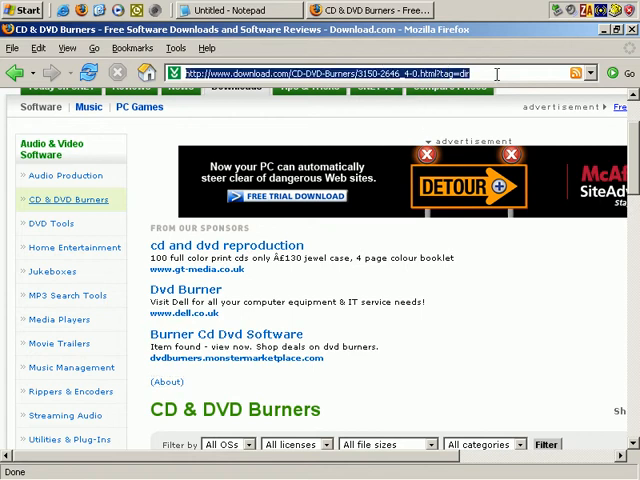
type("askthebuilder.com/")
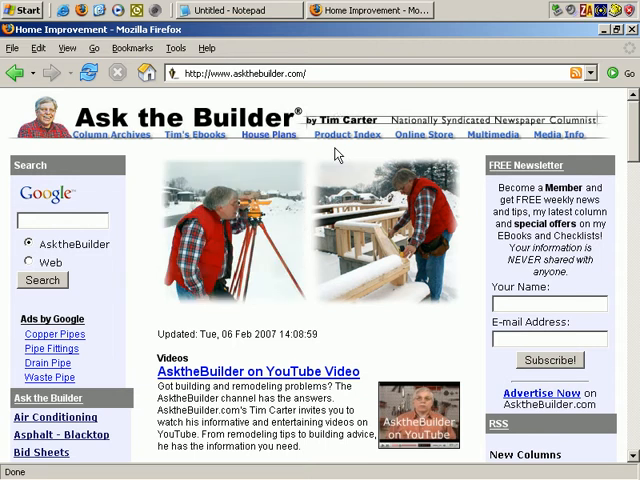
scroll("down", 3)
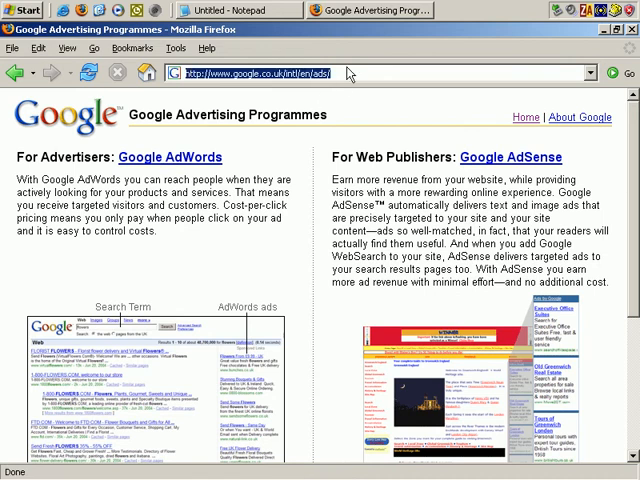
Type 'adwords' in the address bar and pick adwords.google.com to load the sign-in page
type("adwords.google.com")
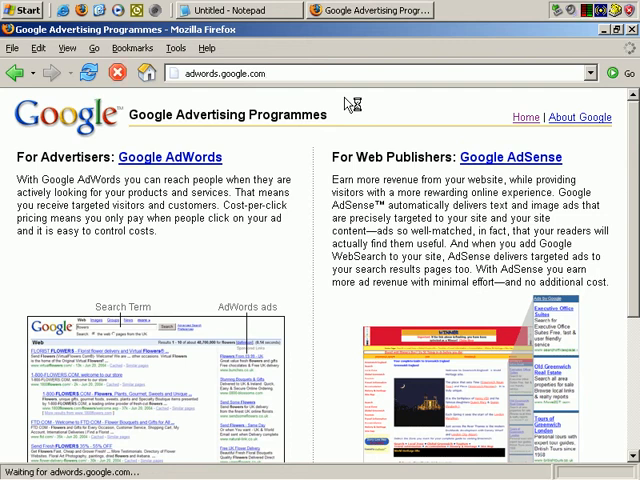
mouse_move(340, 130)
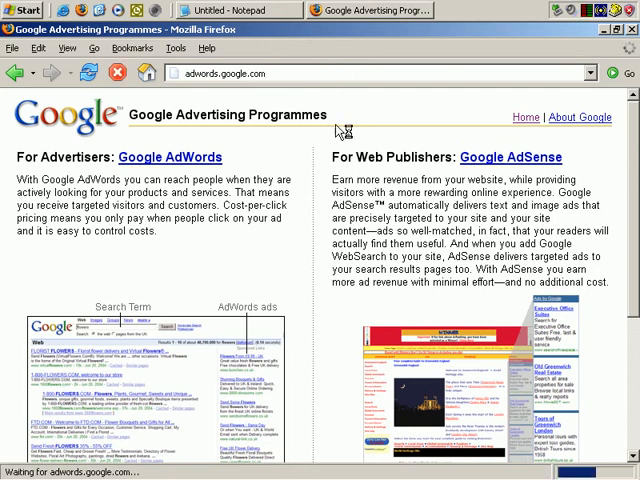
left_click(170, 157)
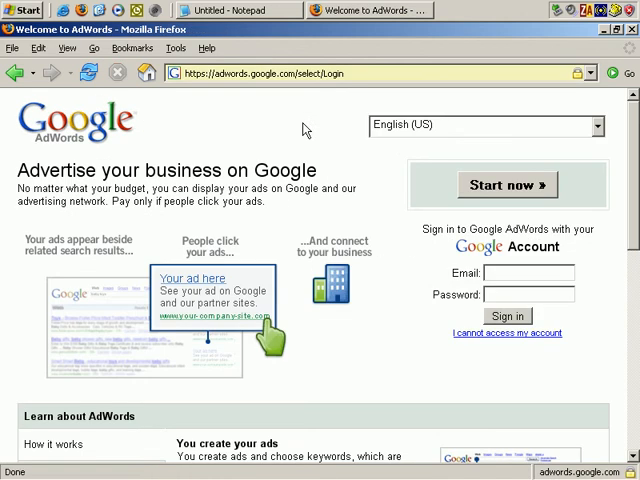
mouse_move(328, 194)
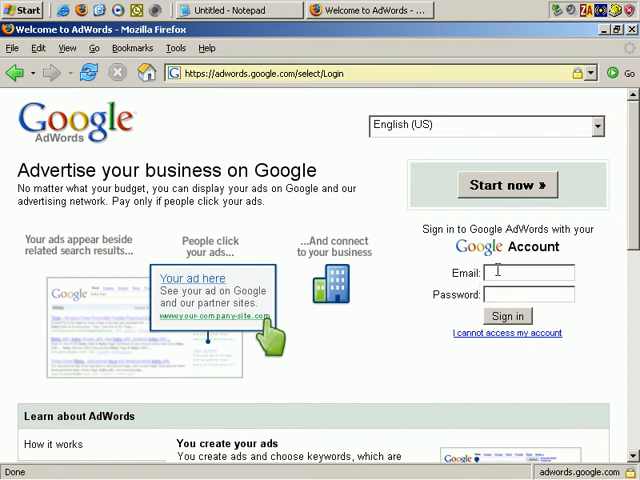
mouse_move(377, 201)
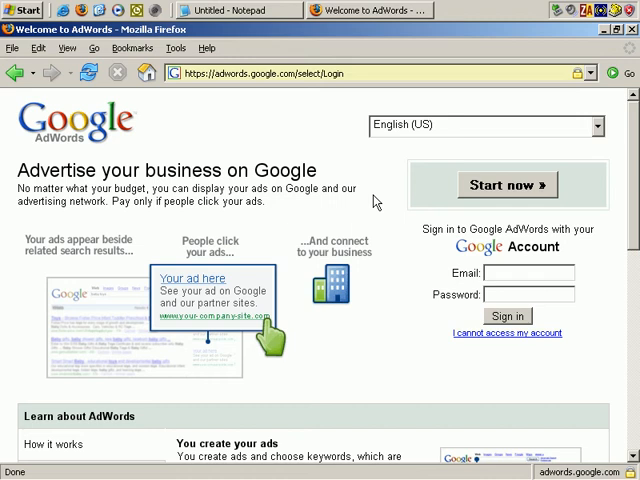
mouse_move(375, 202)
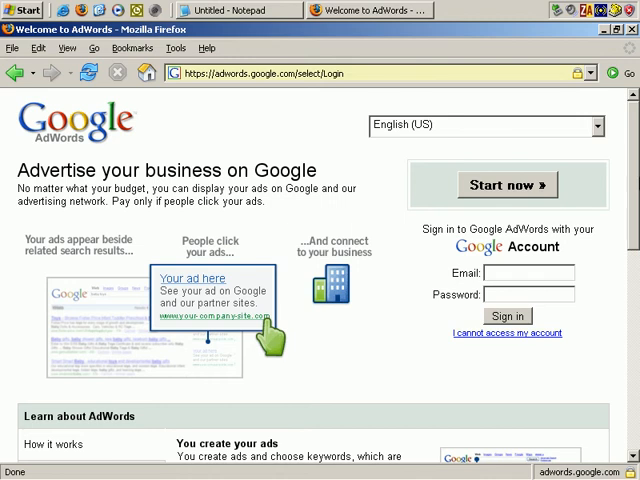
scroll("down", 3)
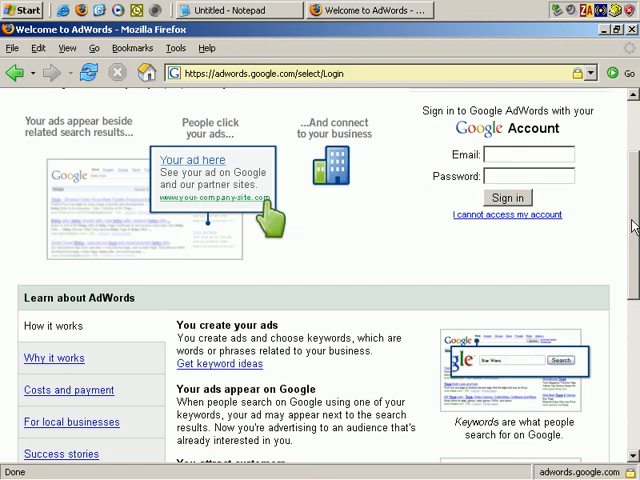
scroll("up", 3)
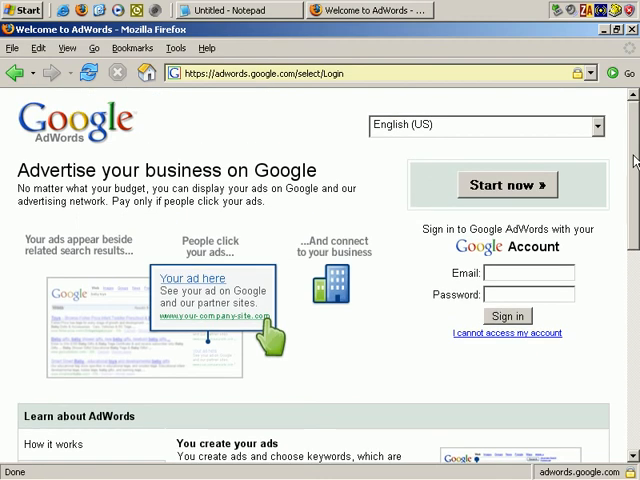